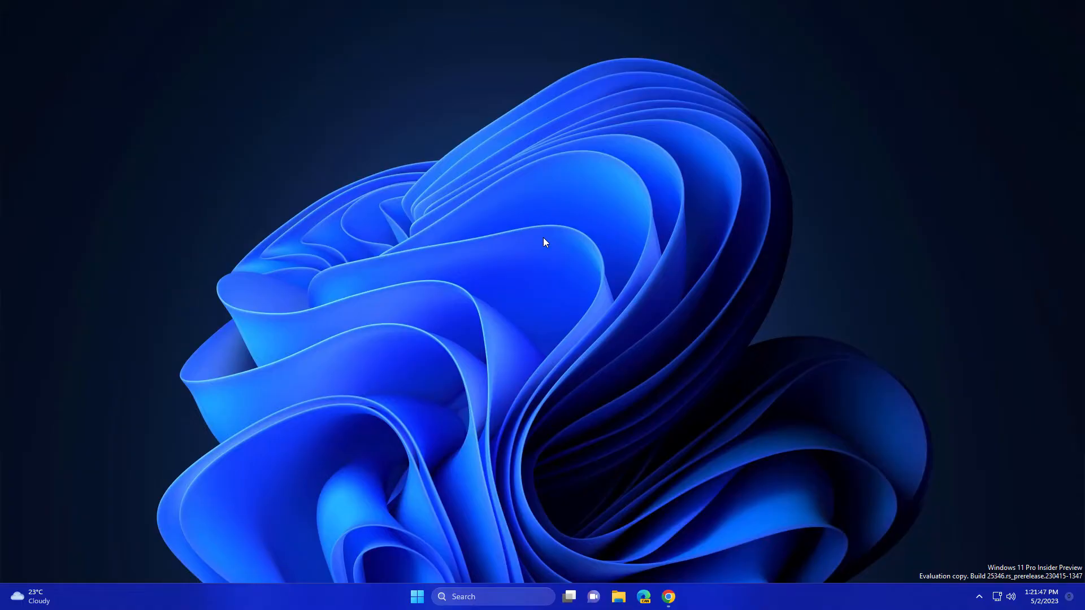
Step: Search Windows for "snipping Tool"
{"action": "type", "text": "snipping Tool"}
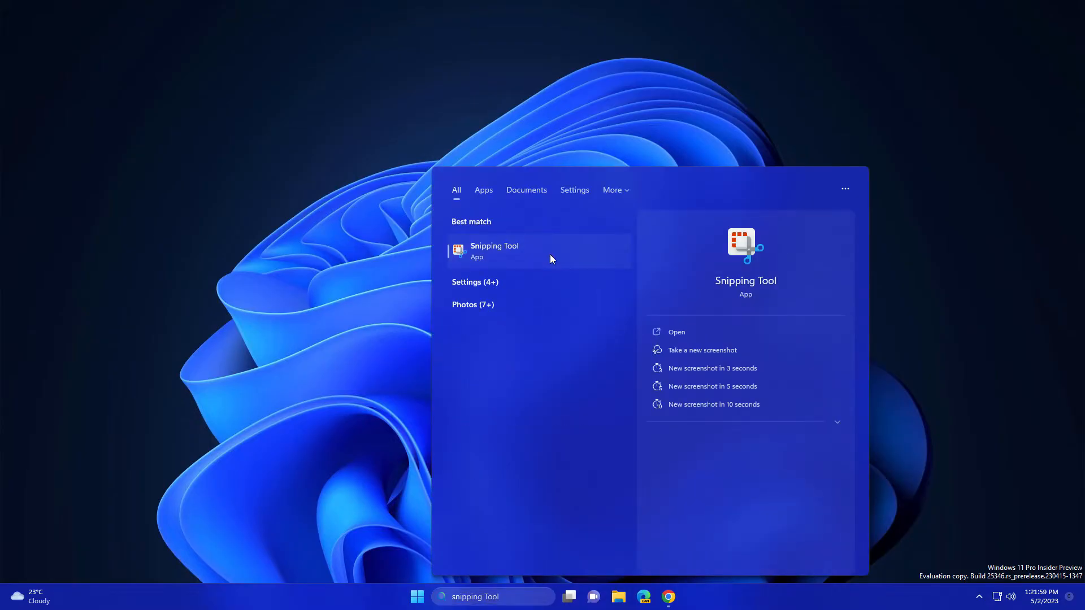
{"action": "left_click", "coordinate": [493, 250]}
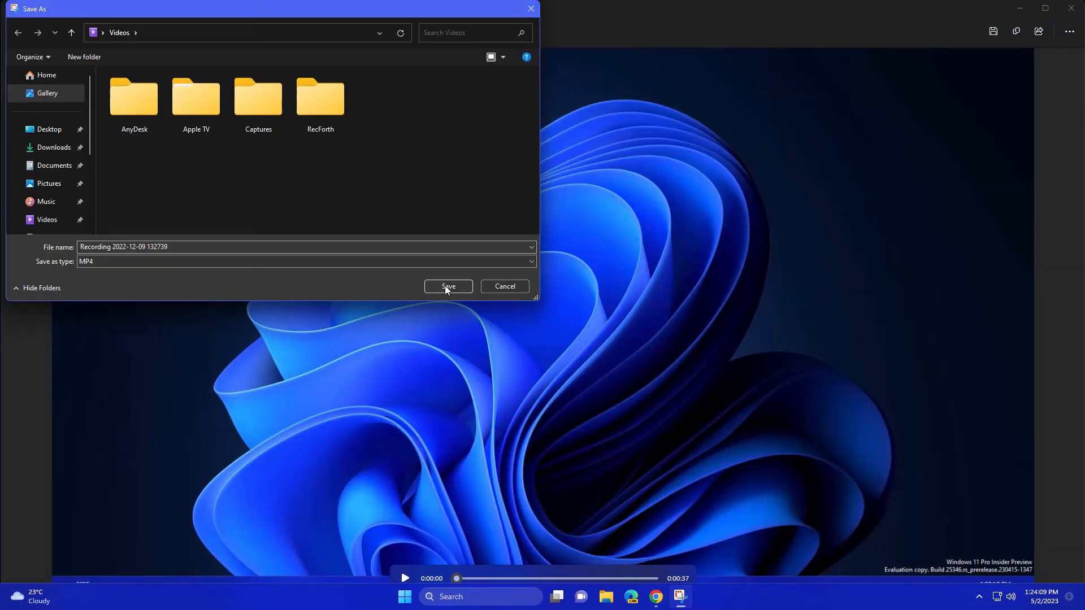
Step: Save the recording as an MP4, then open it from the Videos folder
{"action": "left_click", "coordinate": [447, 287]}
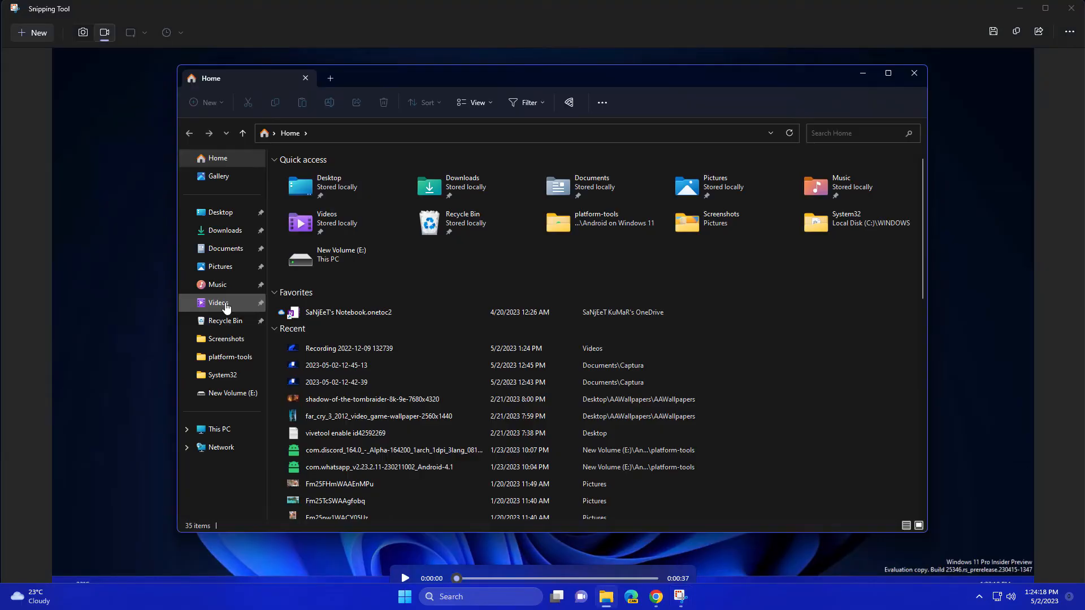
{"action": "left_click", "coordinate": [218, 303]}
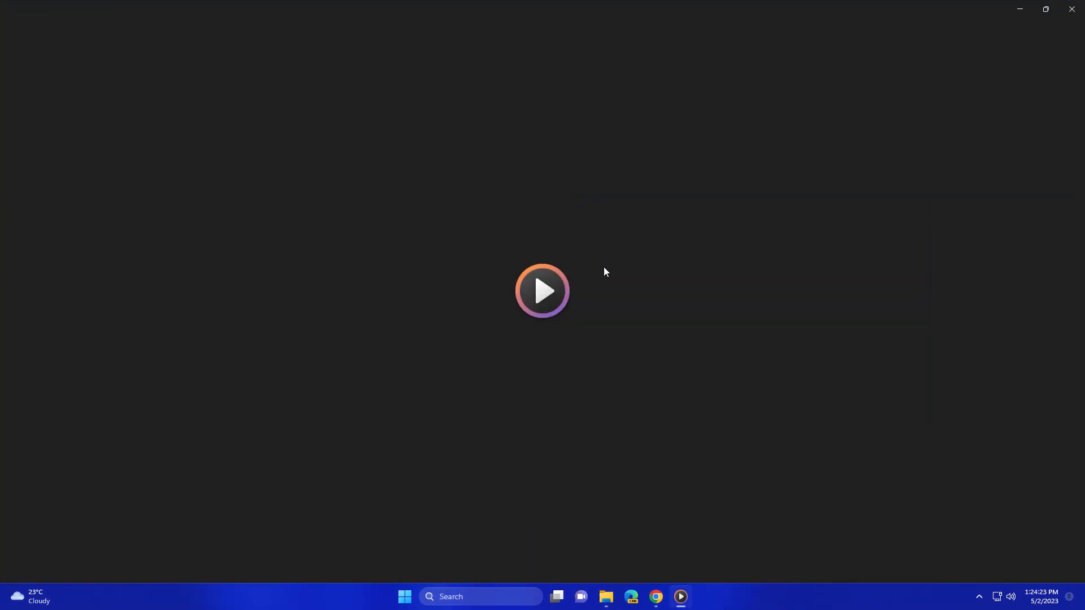
{"action": "left_click", "coordinate": [543, 290]}
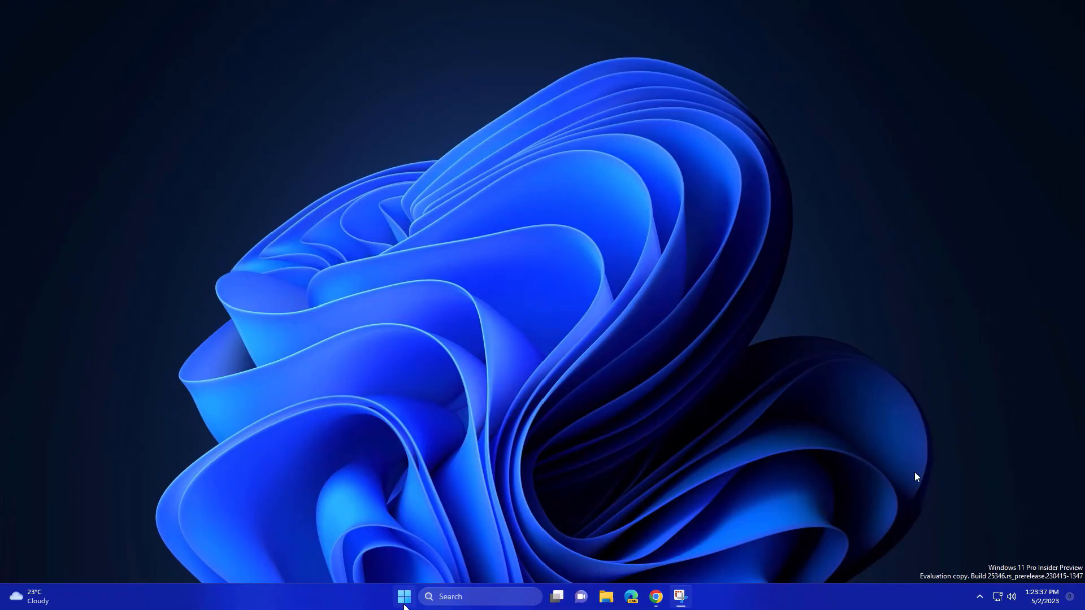
{"action": "left_click", "coordinate": [404, 597]}
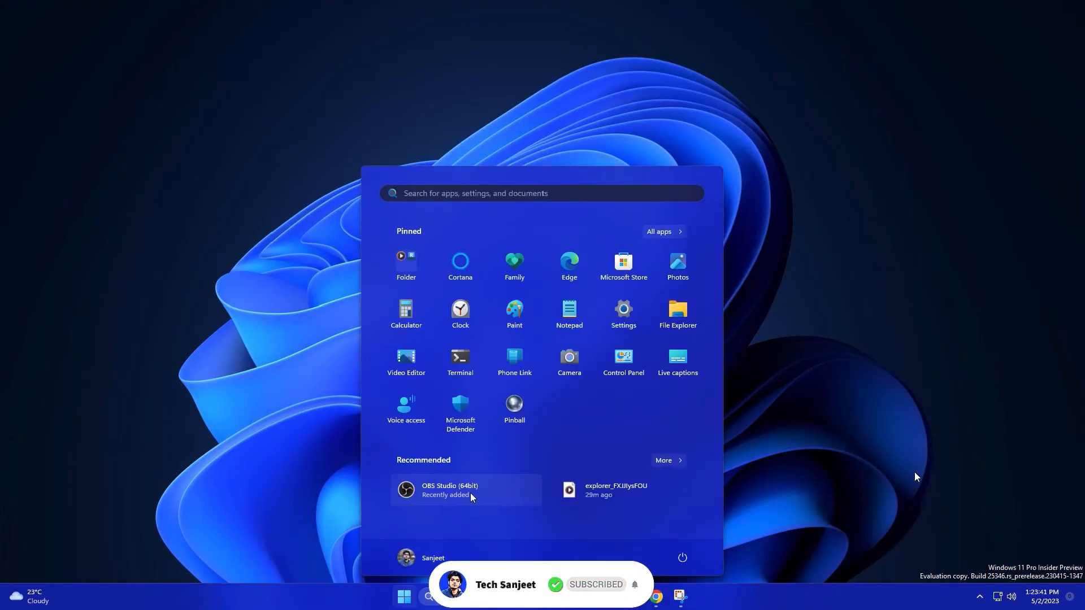
{"action": "left_click", "coordinate": [404, 595]}
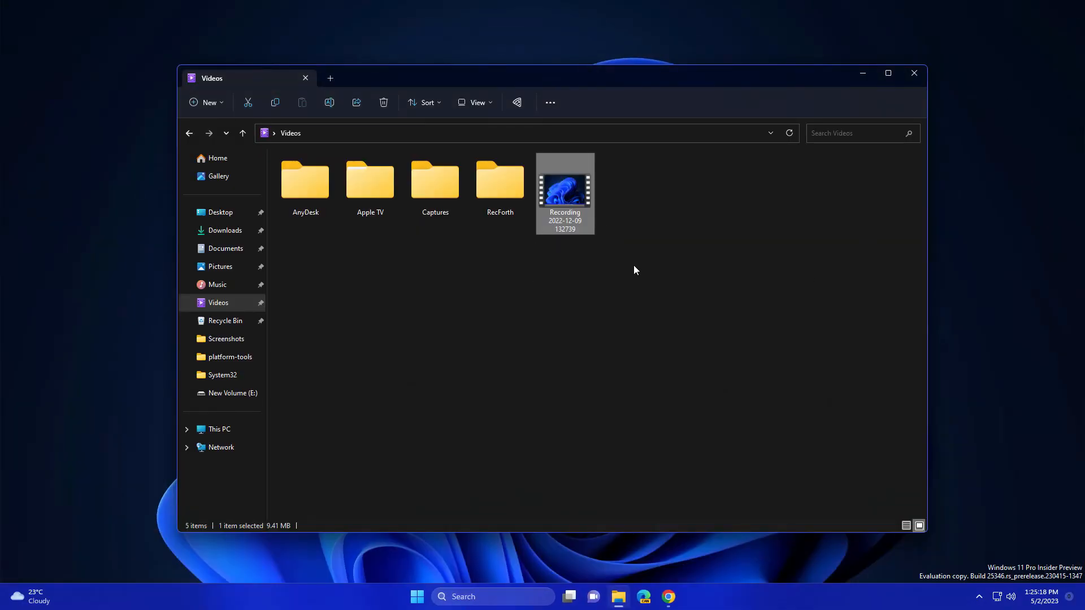
Step: Close the Videos folder window
{"action": "left_click", "coordinate": [913, 73]}
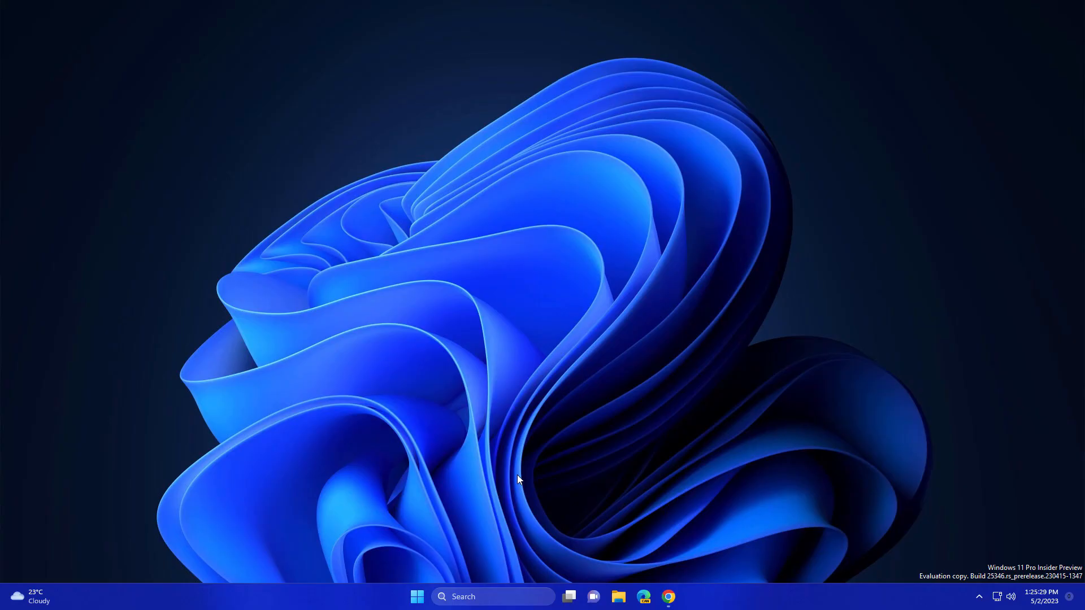
{"action": "mouse_move", "coordinate": [522, 469]}
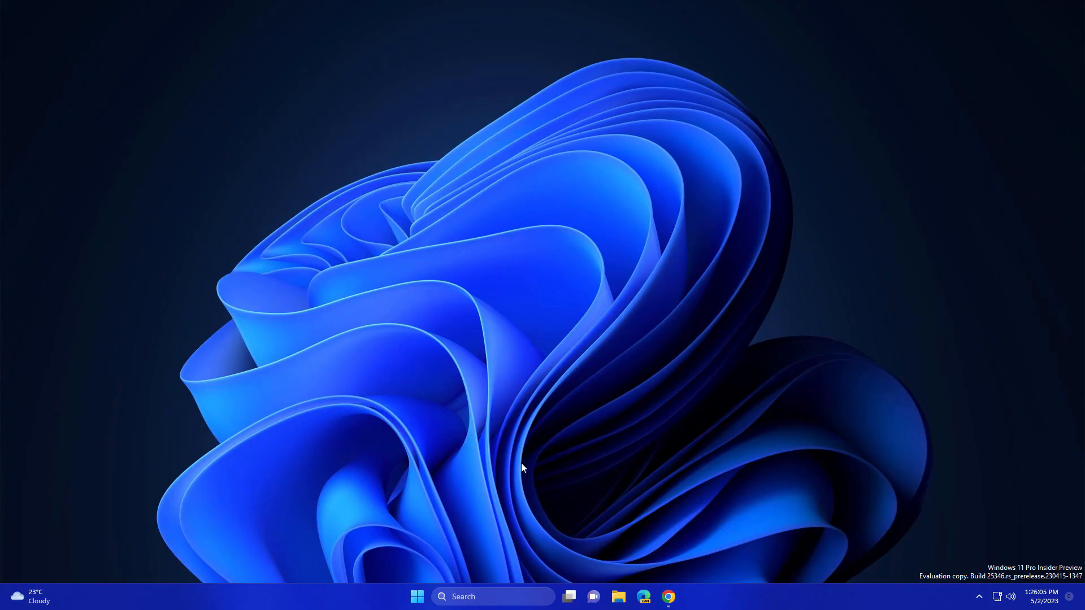